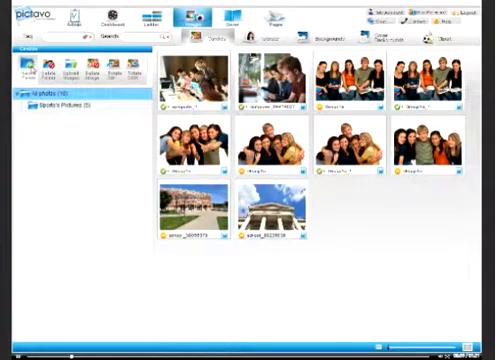
Create a new library folder and confirm its name in the Add New Folder dialog
click(28, 72)
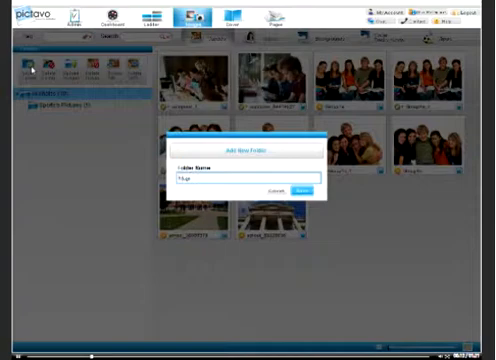
click(304, 188)
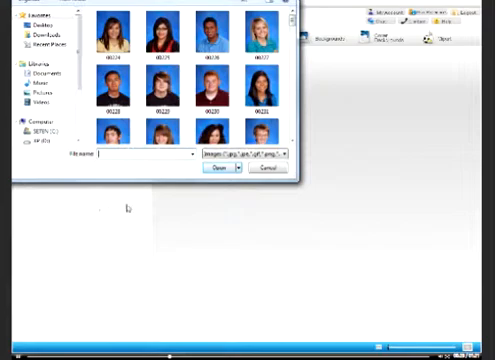
Select the student portrait image files and upload them into the library grid
click(108, 30)
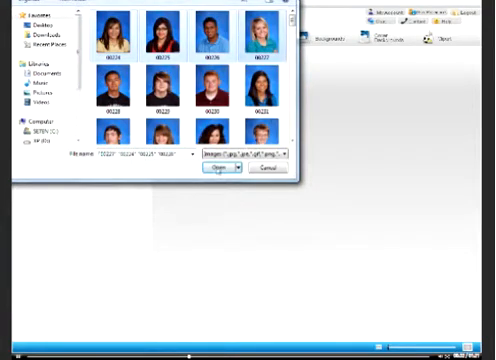
click(224, 168)
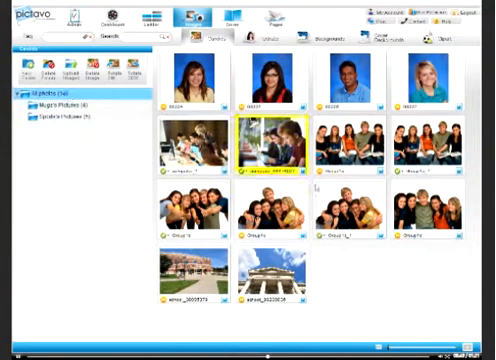
Drag a group photo and another picture from the grid into folders in the tree
click(348, 208)
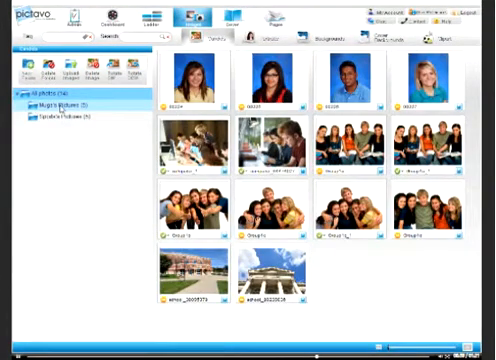
click(56, 100)
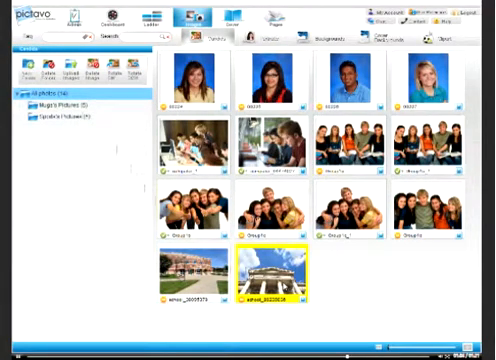
Drag the house photo and another group photo onto folders in the folder tree
click(196, 280)
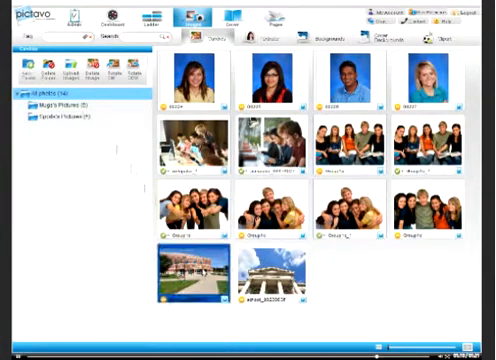
click(432, 210)
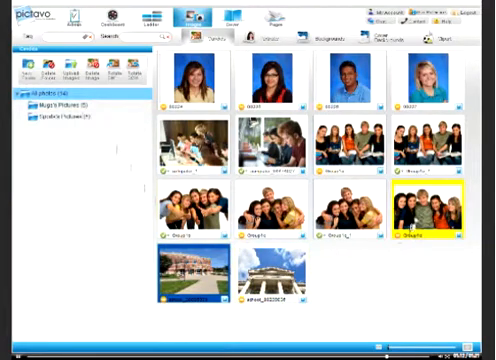